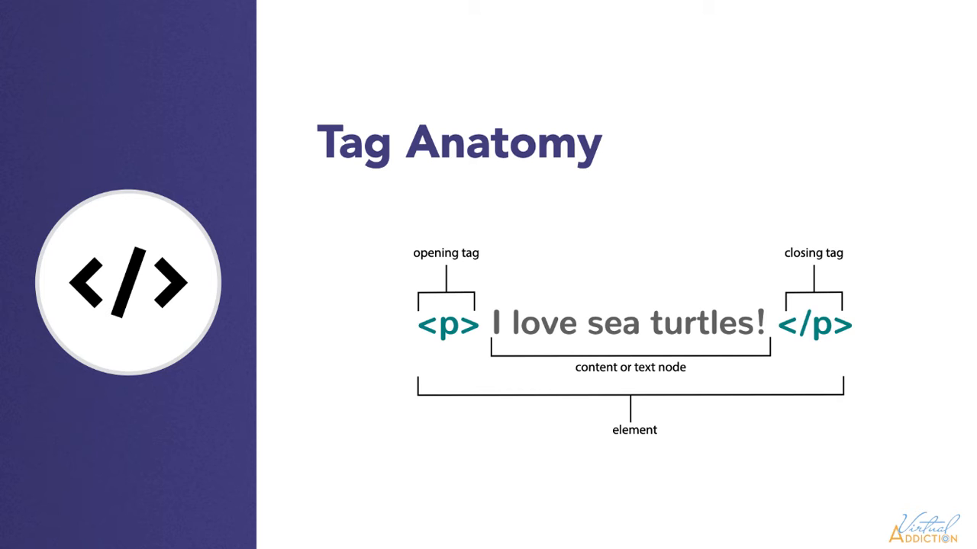
Step: Finish presenting the Tag Anatomy slide before moving to CodePen's Your Work page
left_click_drag(491, 324, 766, 324)
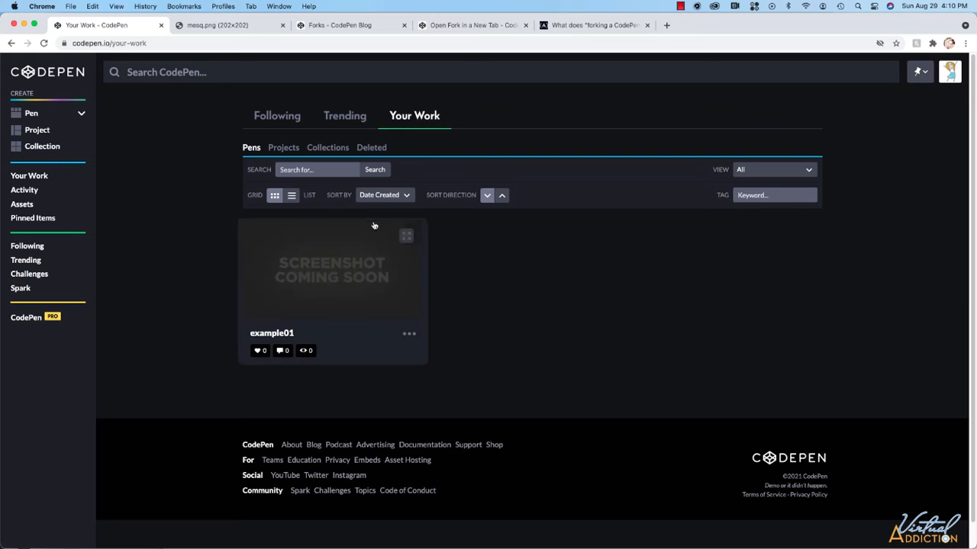
mouse_move(588, 292)
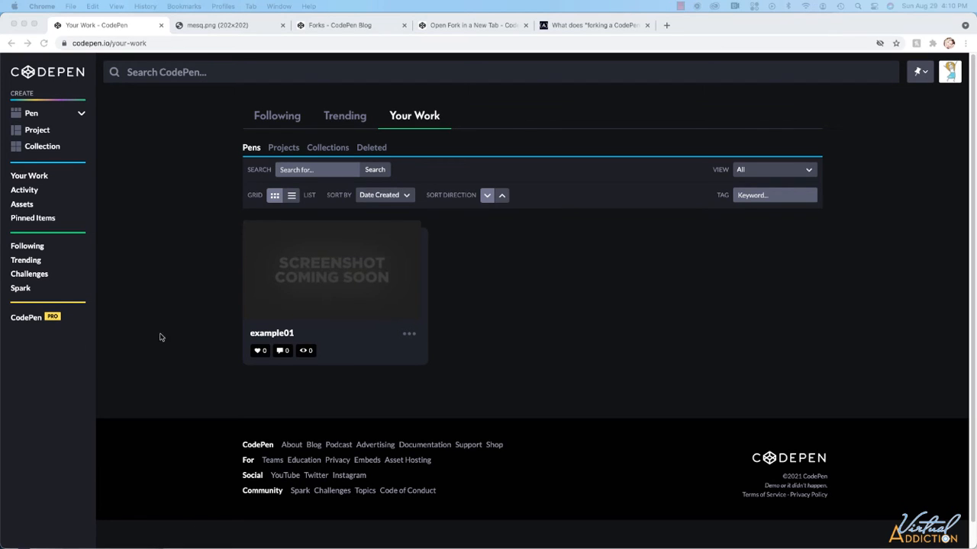
mouse_move(644, 272)
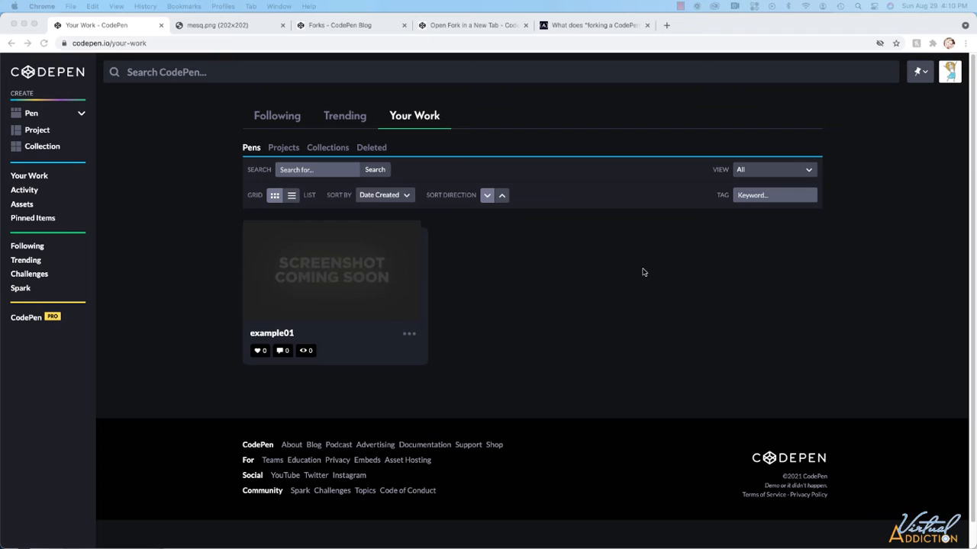
mouse_move(207, 165)
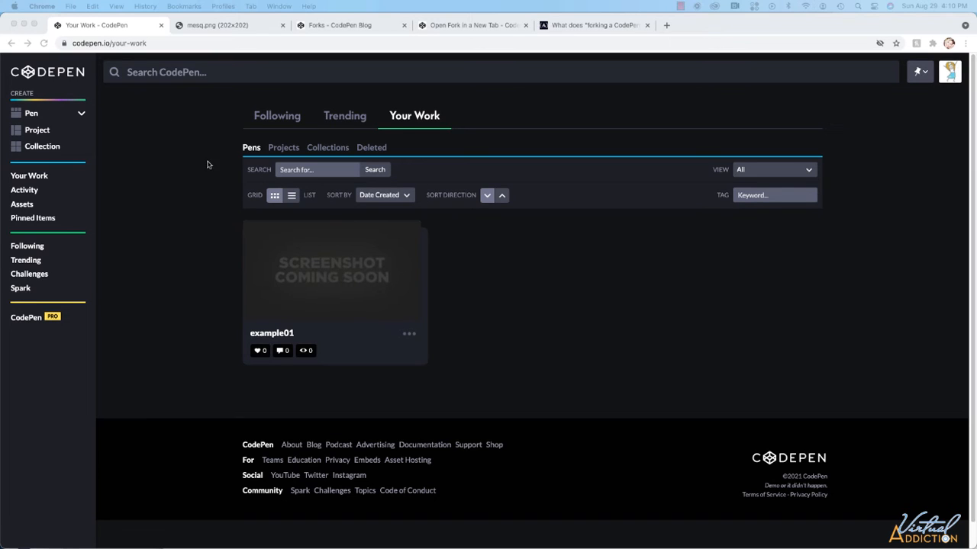
mouse_move(406, 289)
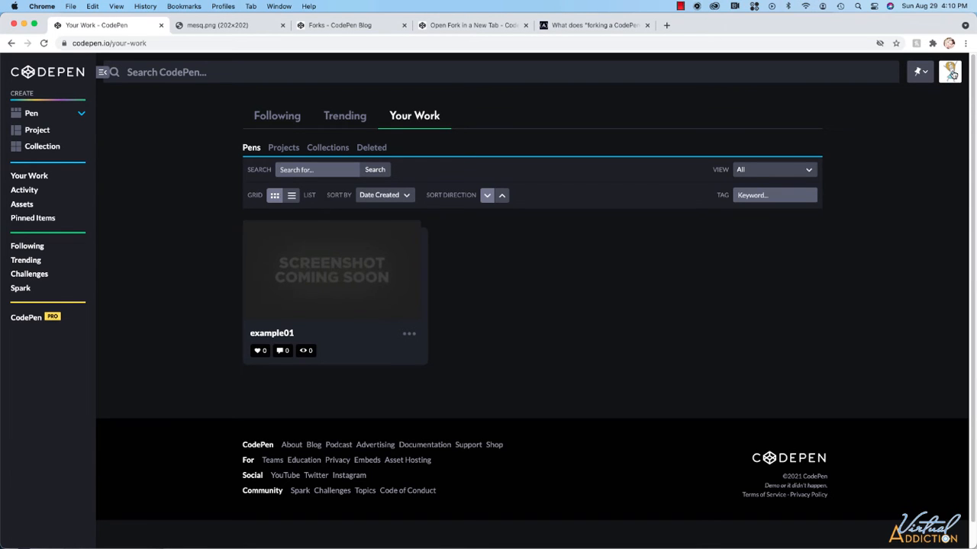
mouse_move(949, 71)
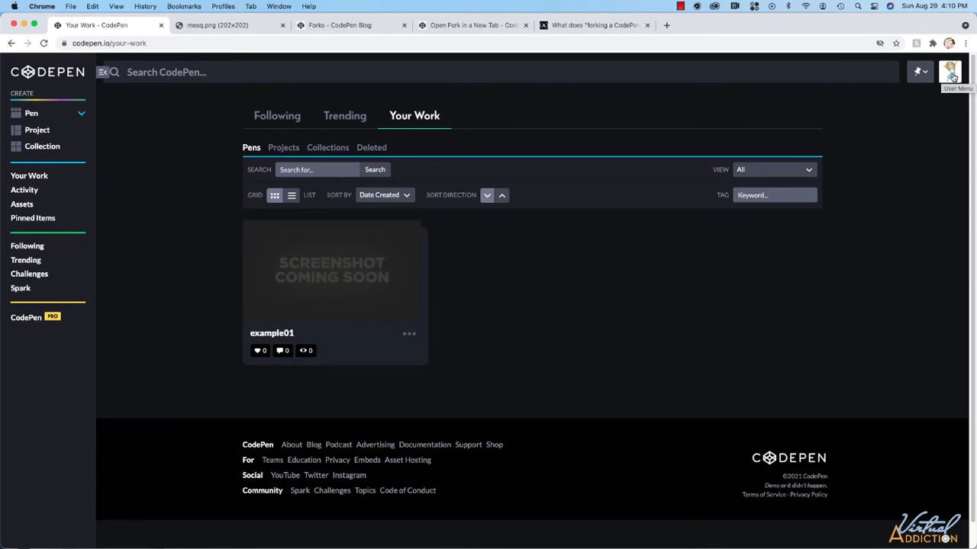
Step: Start a brand-new empty pen from the account menu
left_click(950, 72)
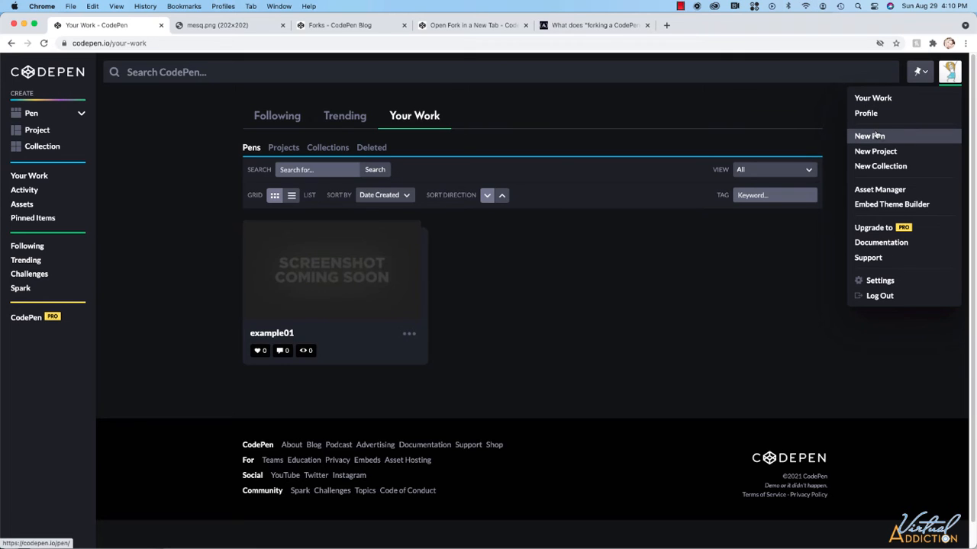
left_click(870, 134)
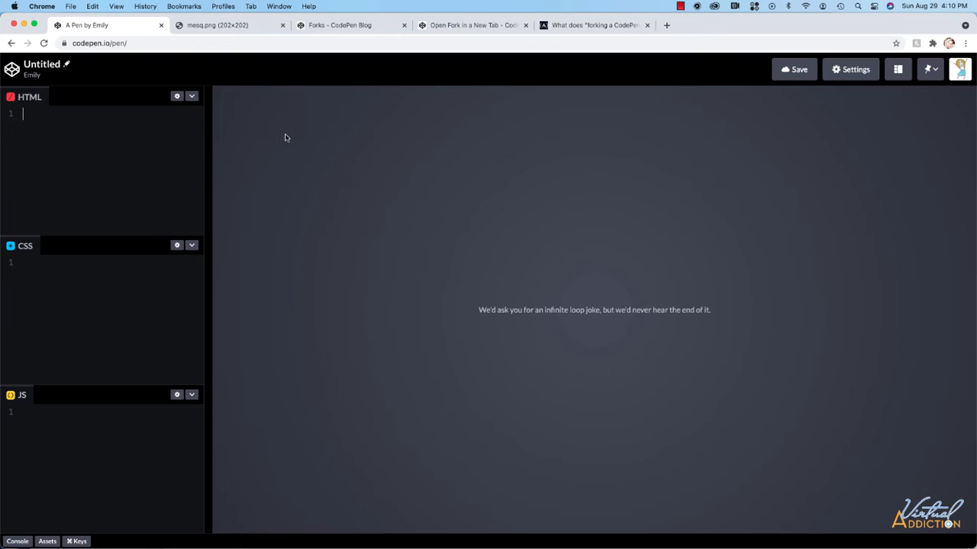
mouse_move(214, 149)
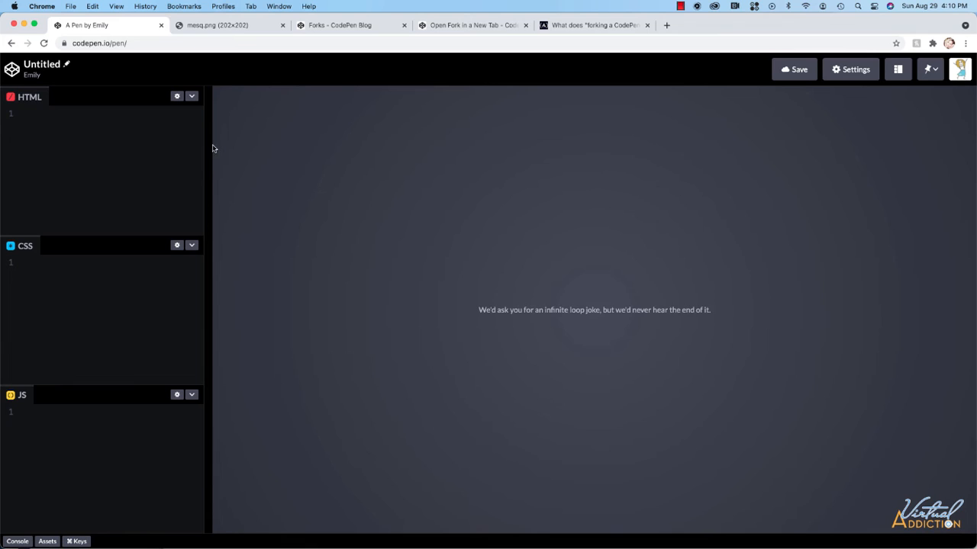
mouse_move(422, 198)
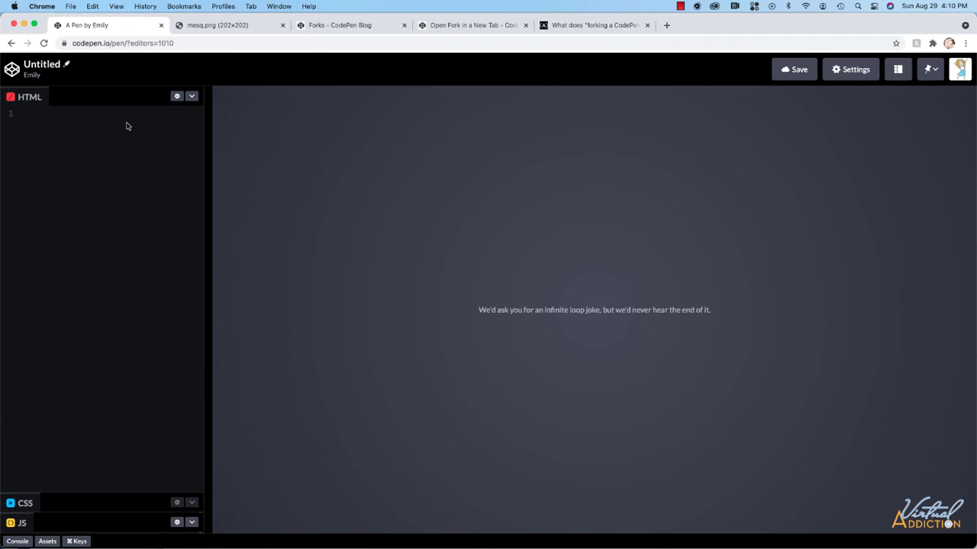
Step: Widen the code column against the preview and place the cursor in the HTML editor
left_click_drag(204, 175, 298, 175)
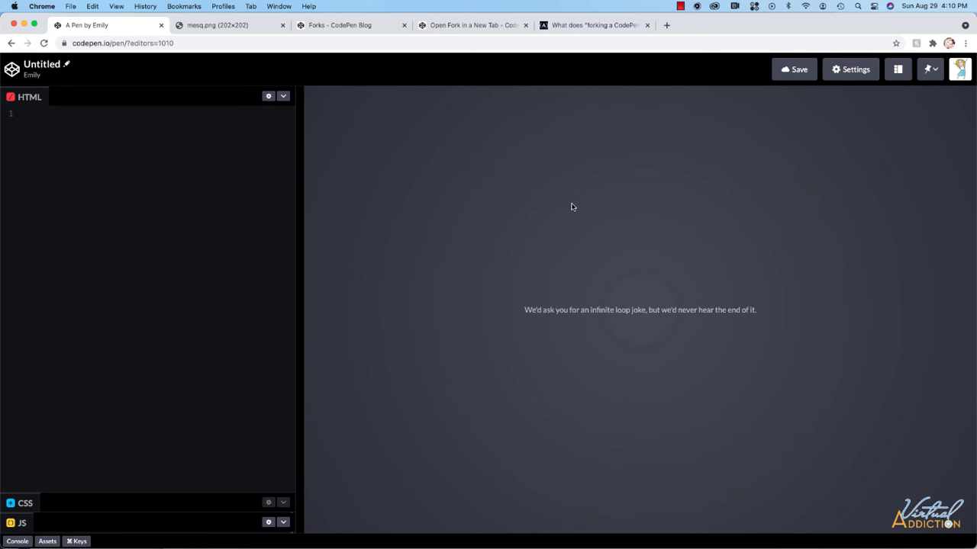
left_click(24, 114)
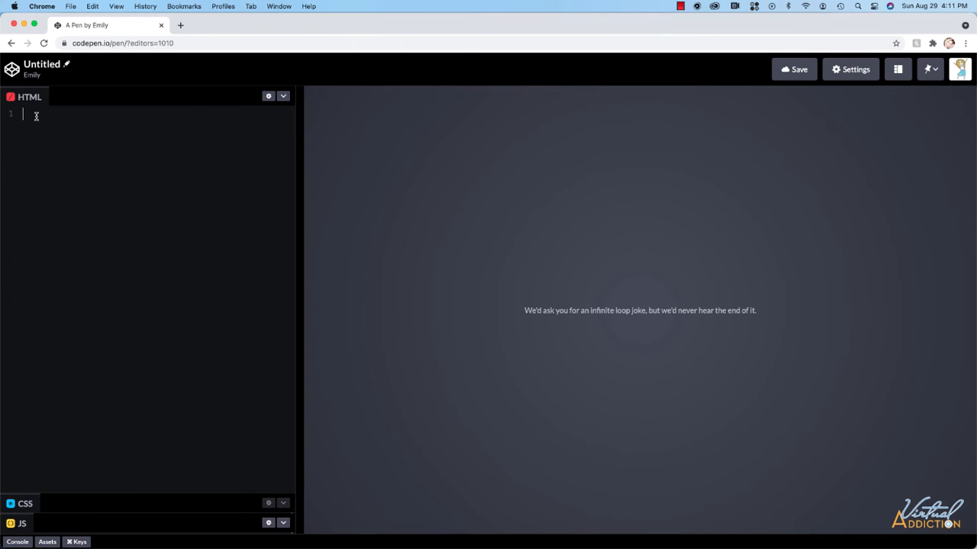
Step: Write an h1 'Welcome to the sea life site' and start the 'Sea turtles think jellyfish...' paragraph
type("<h1>")
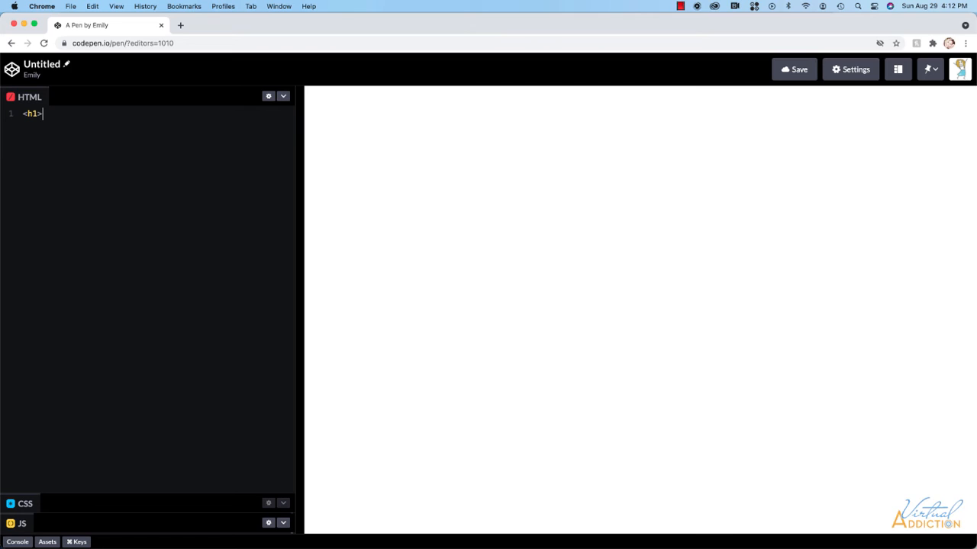
type("Welcome to the")
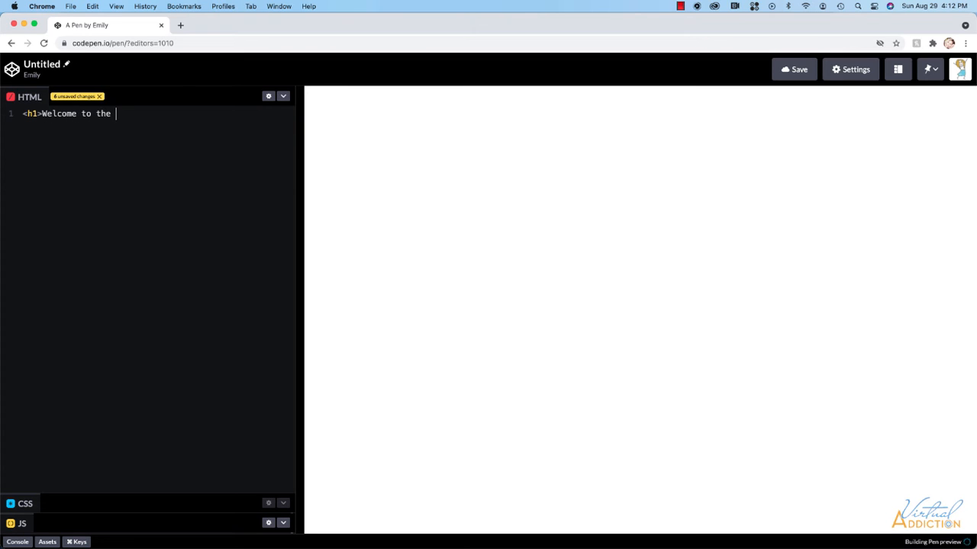
type("sea life site")
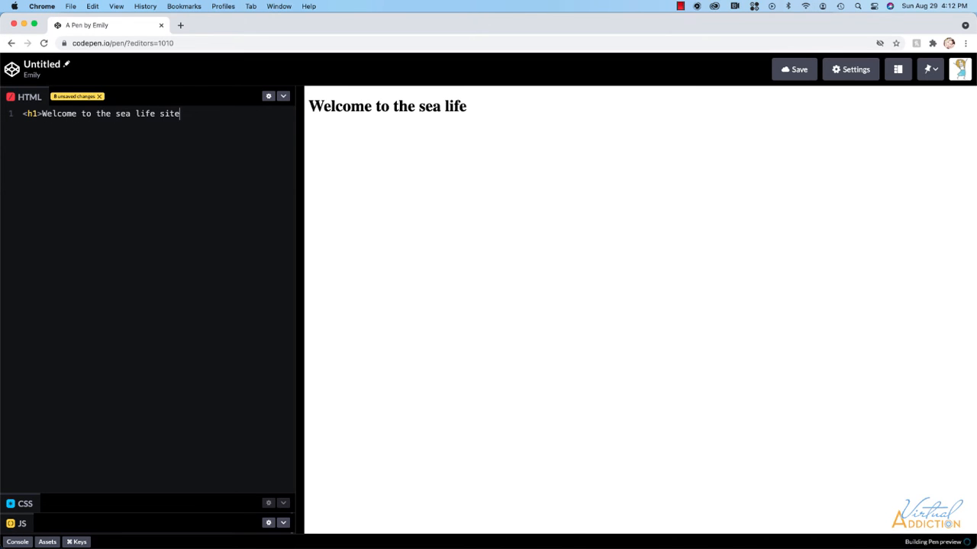
type("</")
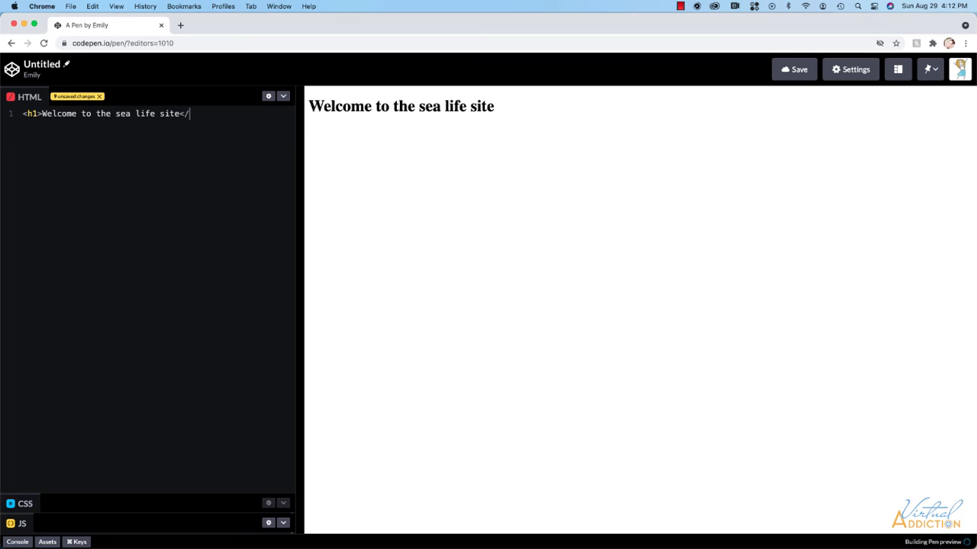
type("h1>")
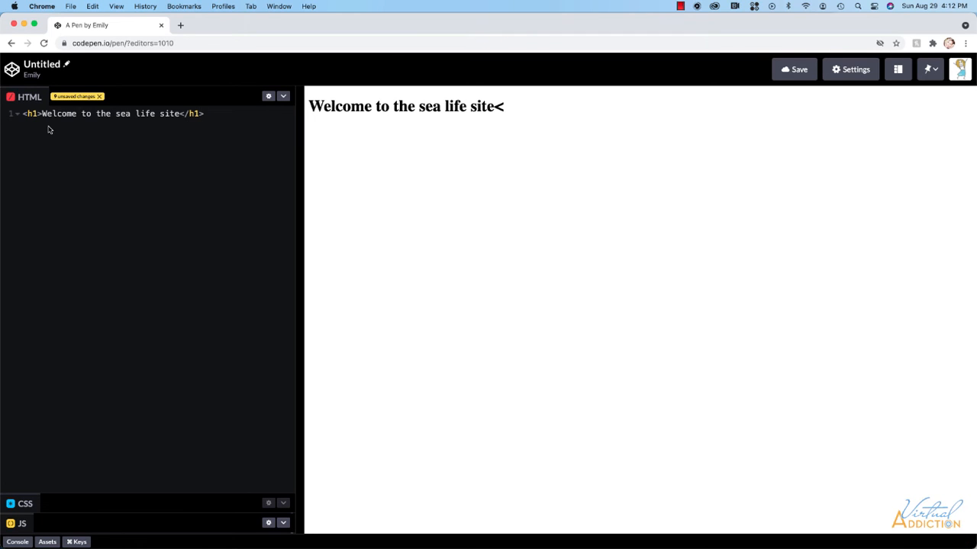
type("<p>")
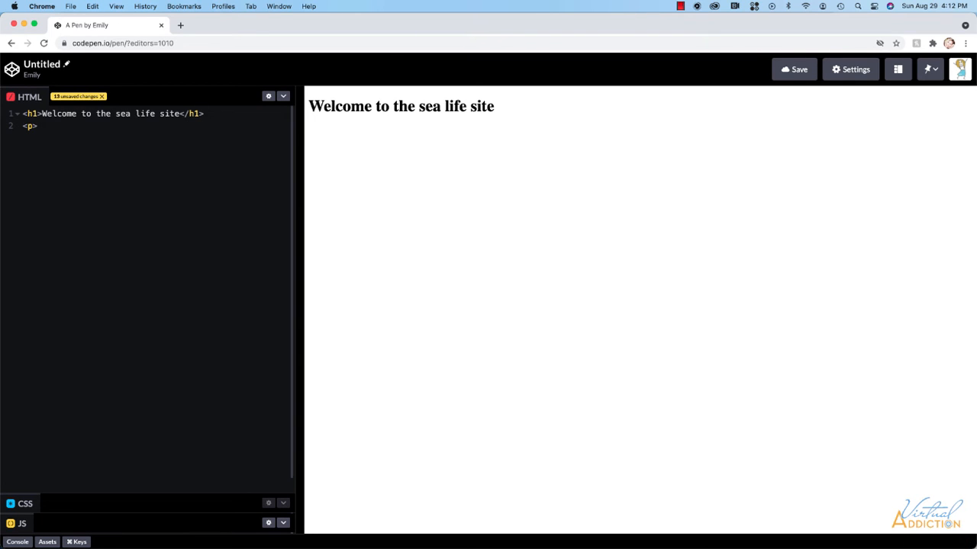
type("Sea turtles think jellyfish are so tasty!</p>")
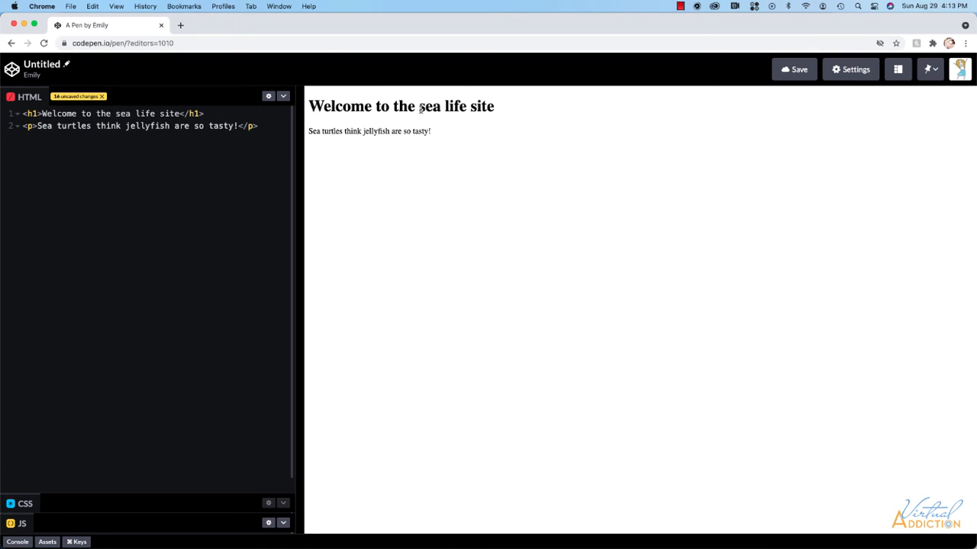
mouse_move(384, 139)
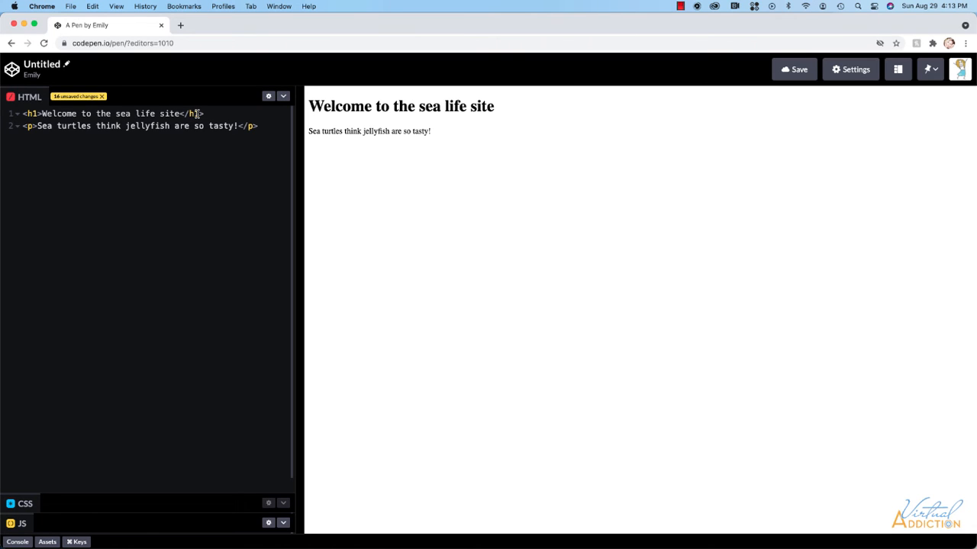
mouse_move(468, 113)
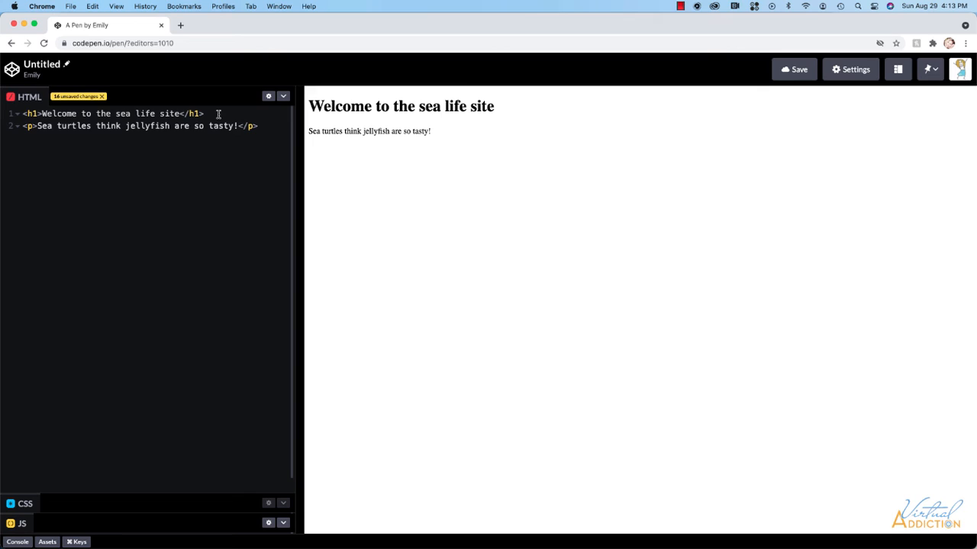
Step: Insert <h2>Sea Turtles</h2> on a new line below the main heading
left_click(258, 125)
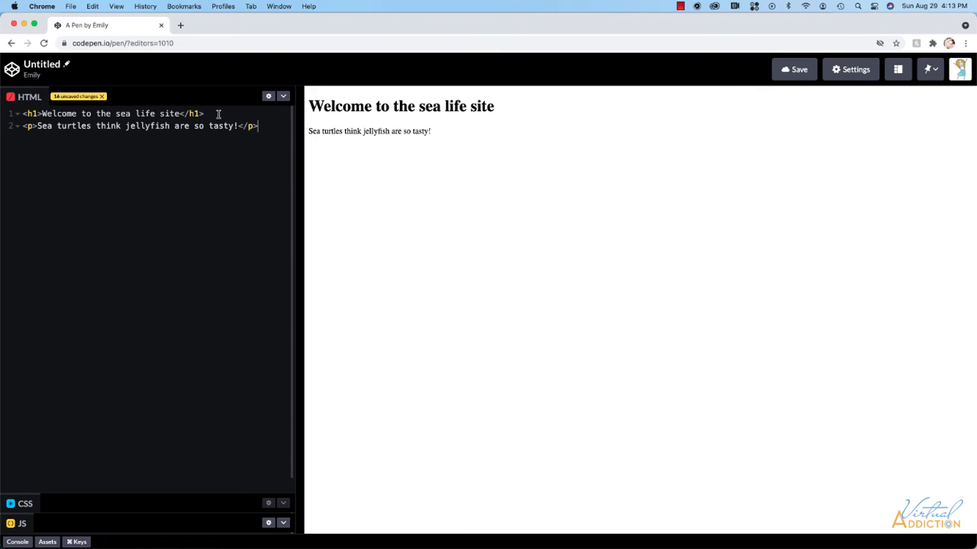
mouse_move(342, 116)
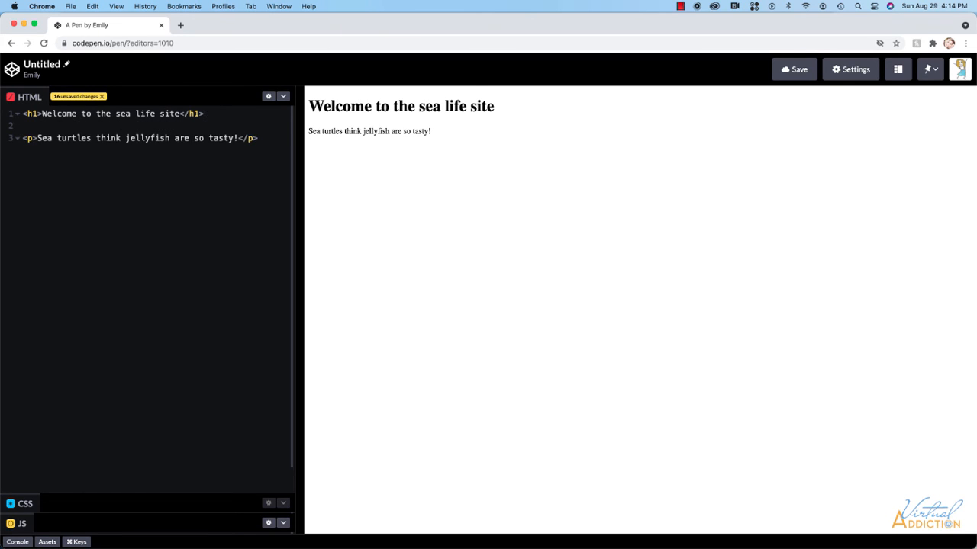
type("<h2>Sea Turtles")
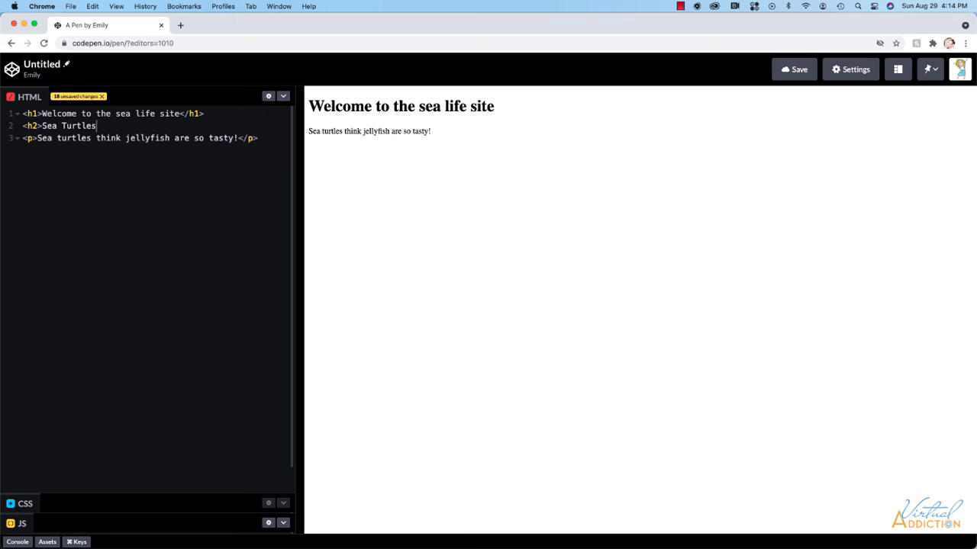
type("</h2>")
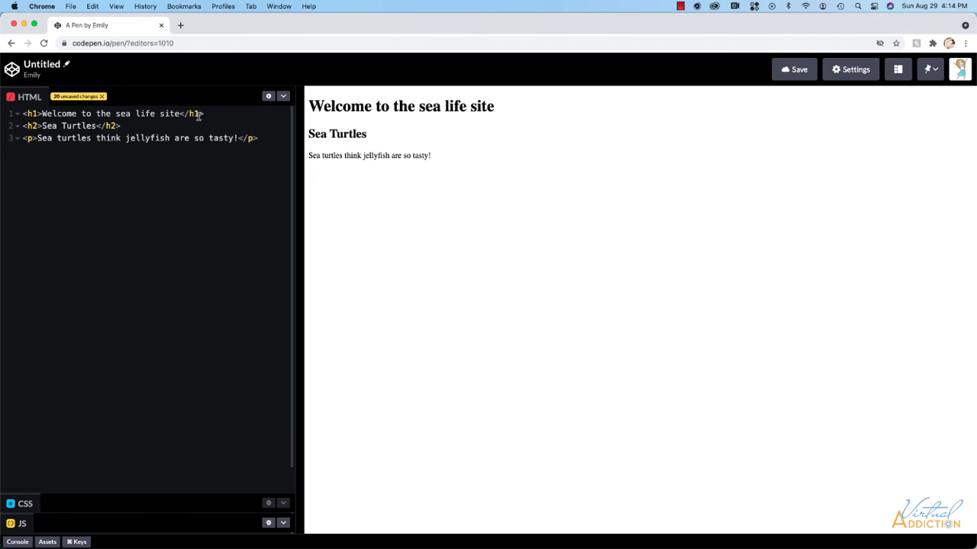
Step: Add an h3 'Other creatures' and a paragraph 'Eels, fish and sharks', closing the h3 tag
type("<")
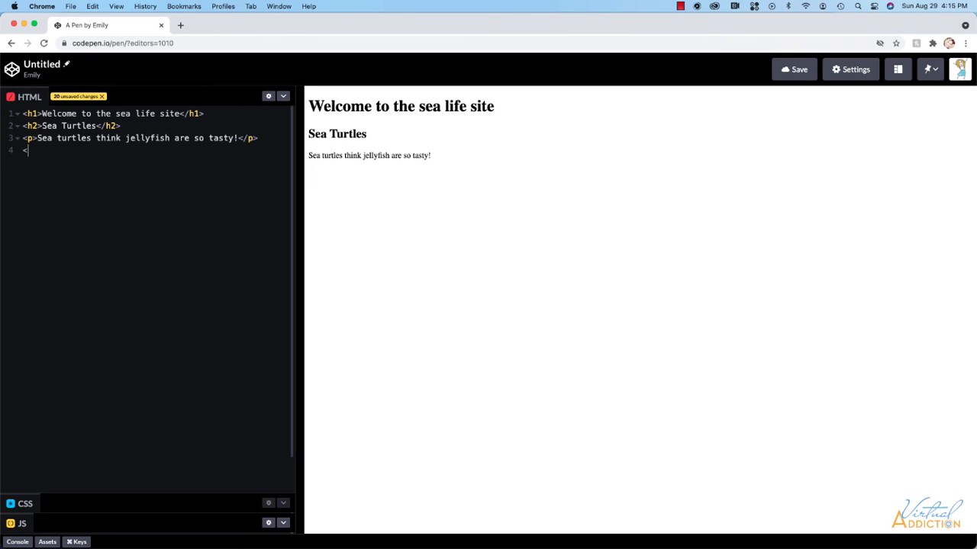
type("h3>")
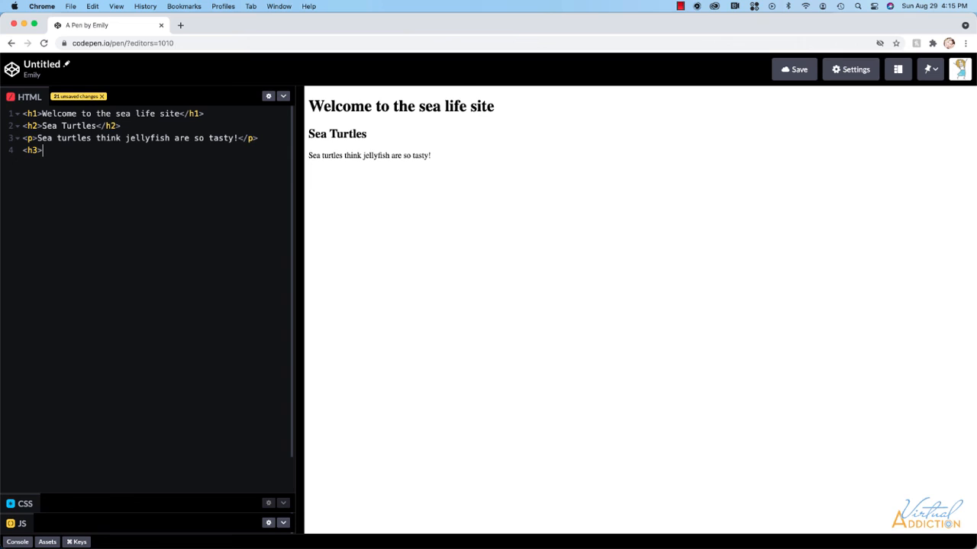
type("Other creatures")
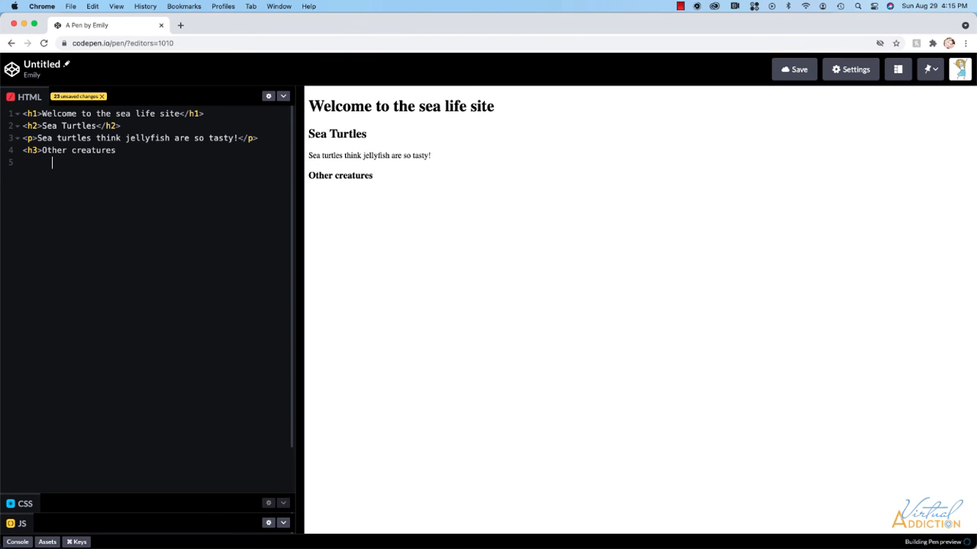
mouse_move(145, 166)
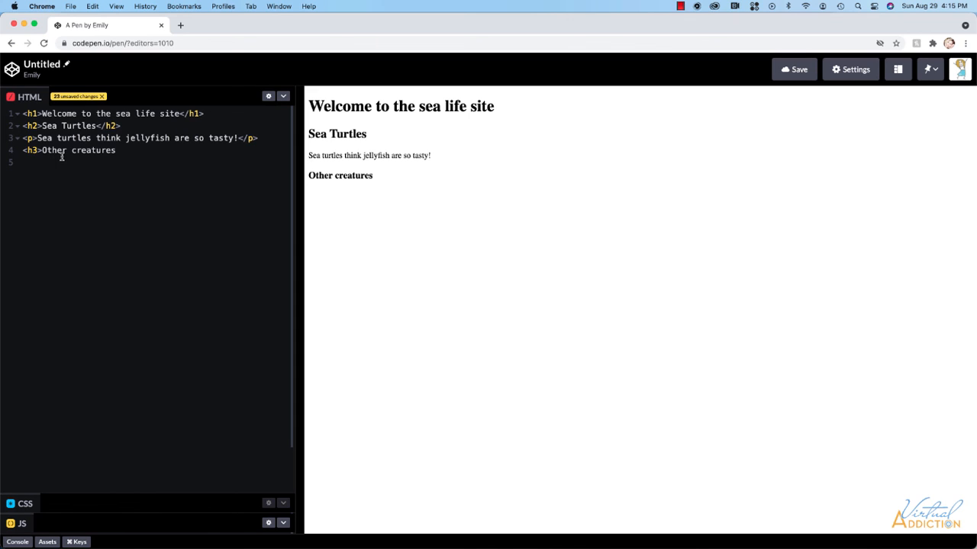
type("<p>")
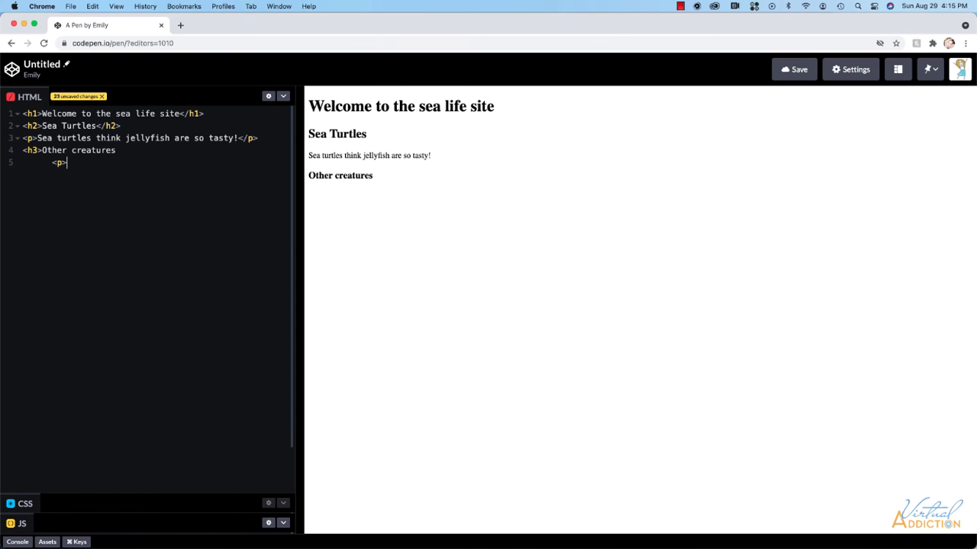
type("Eels, fish and sharks<")
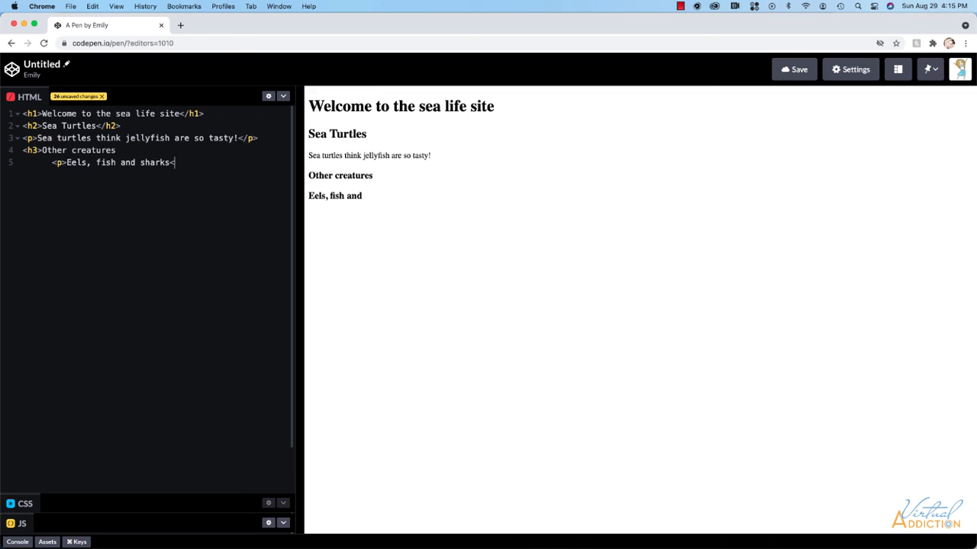
type("/p>")
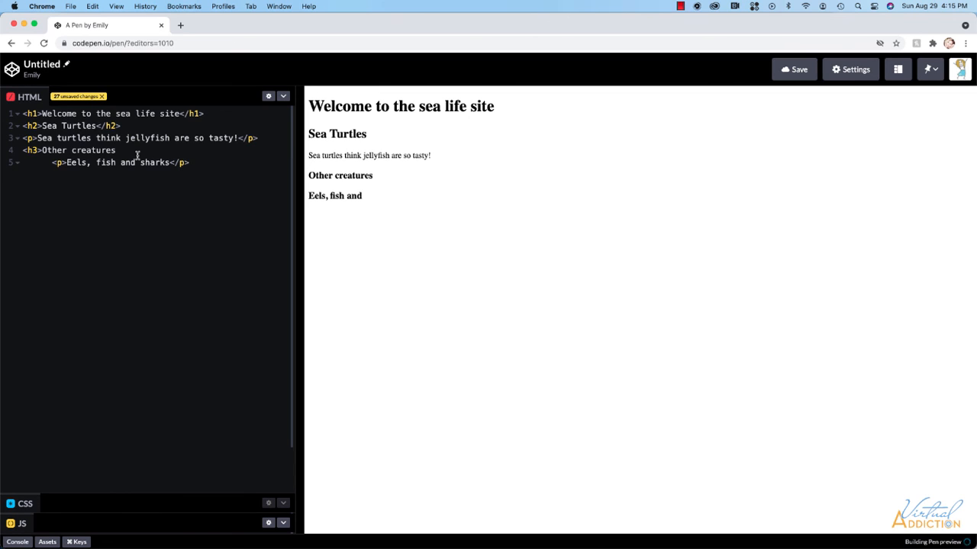
type("sharks")
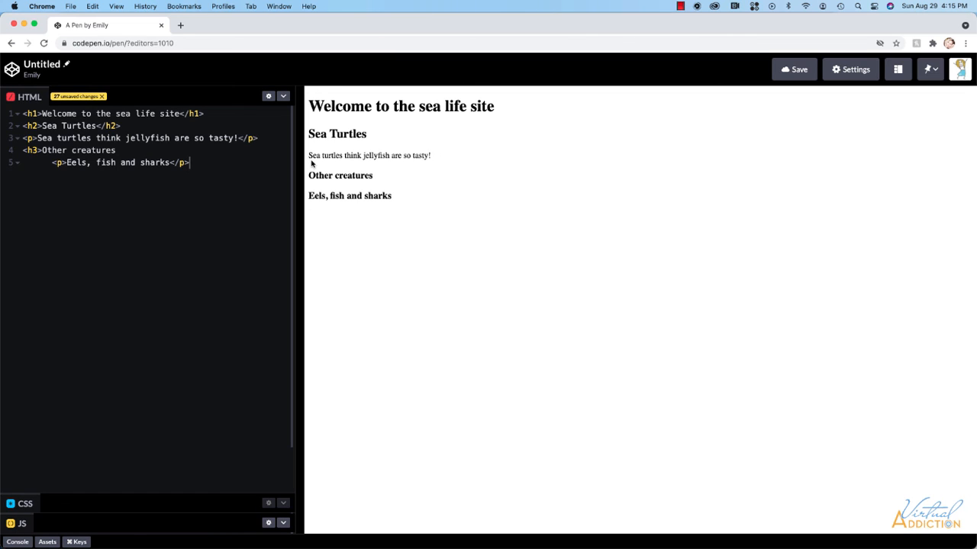
mouse_move(114, 156)
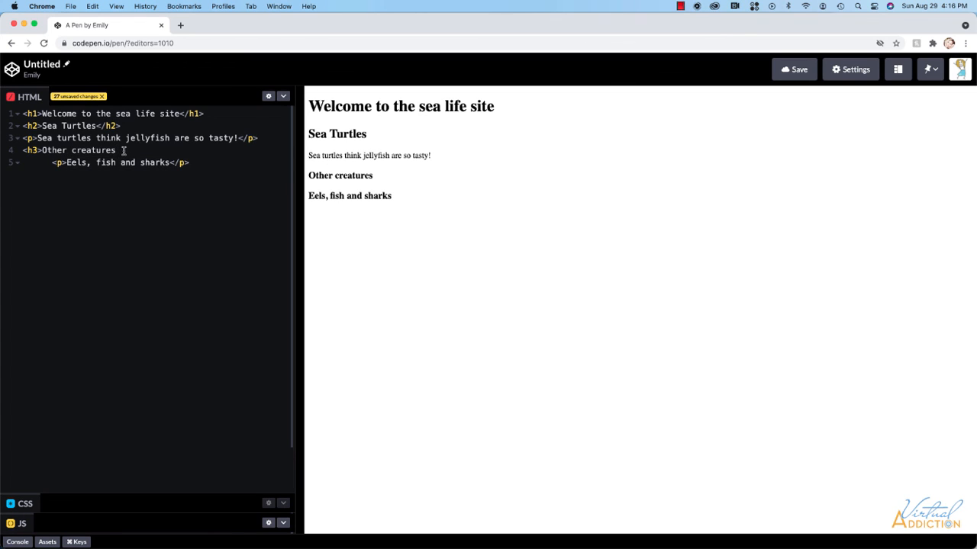
type("</h3>")
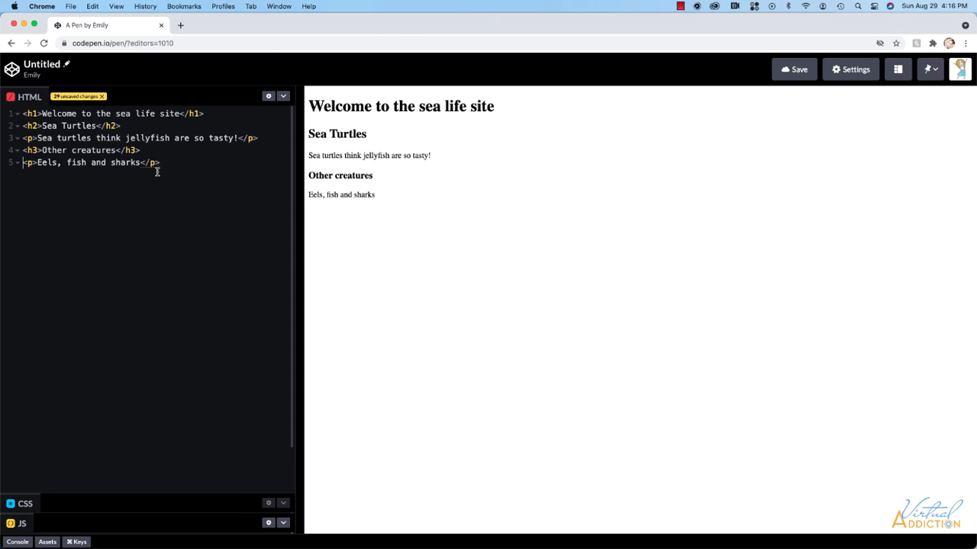
mouse_move(366, 113)
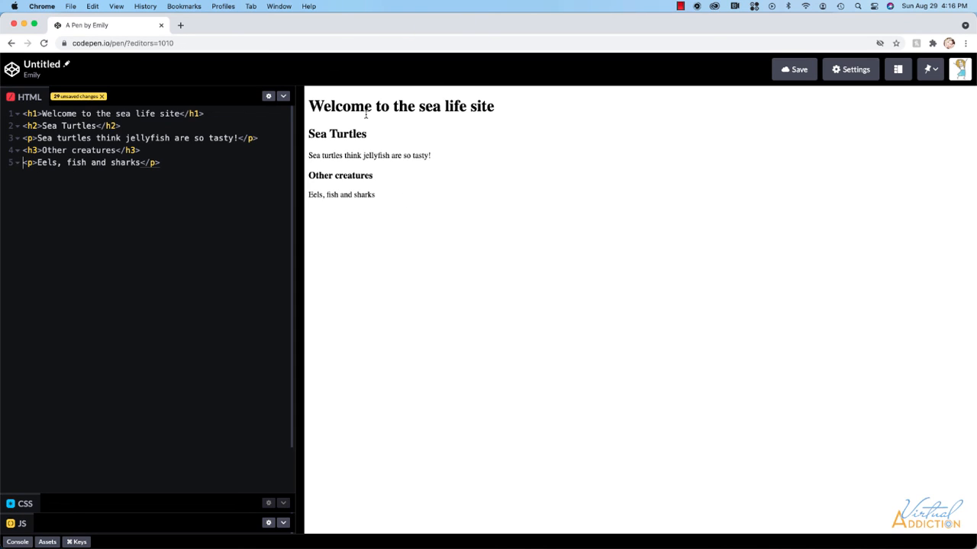
mouse_move(391, 126)
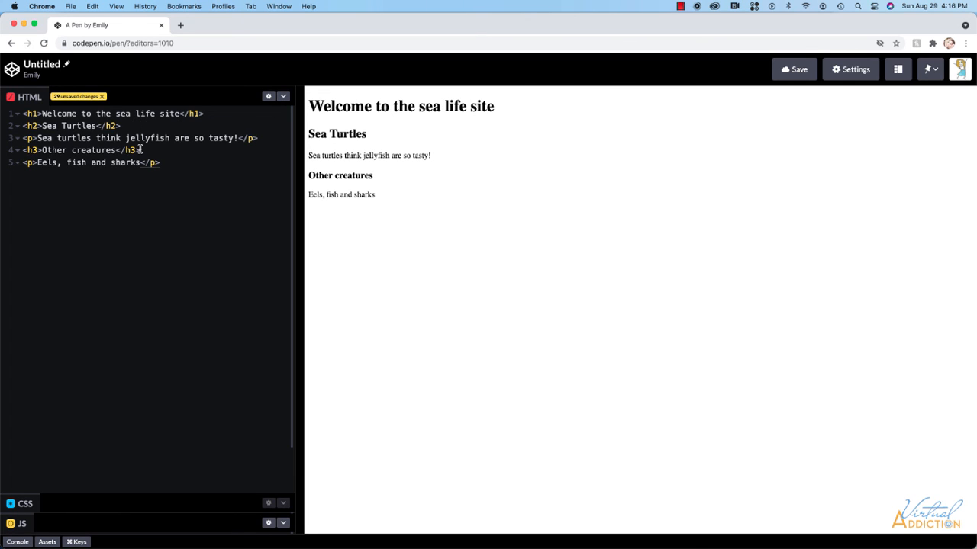
mouse_move(236, 177)
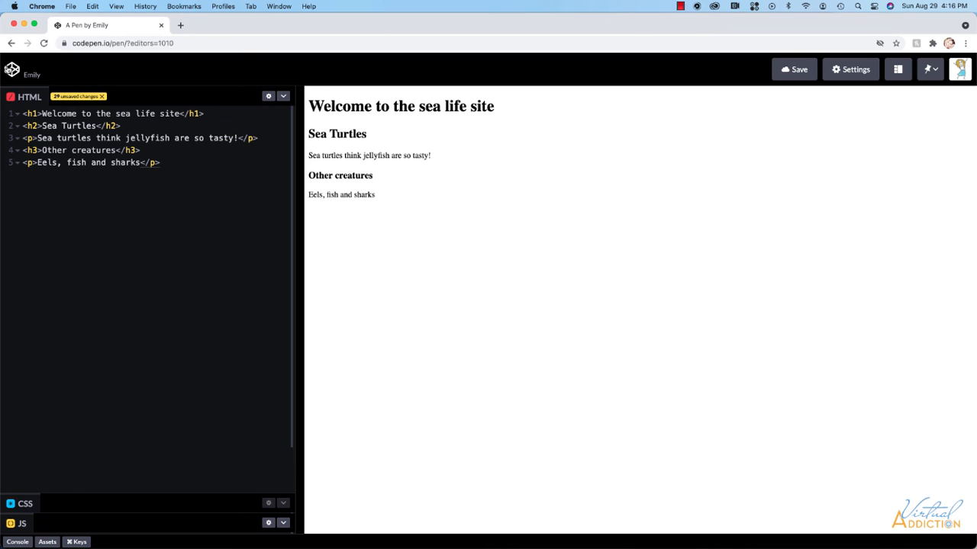
mouse_move(27, 65)
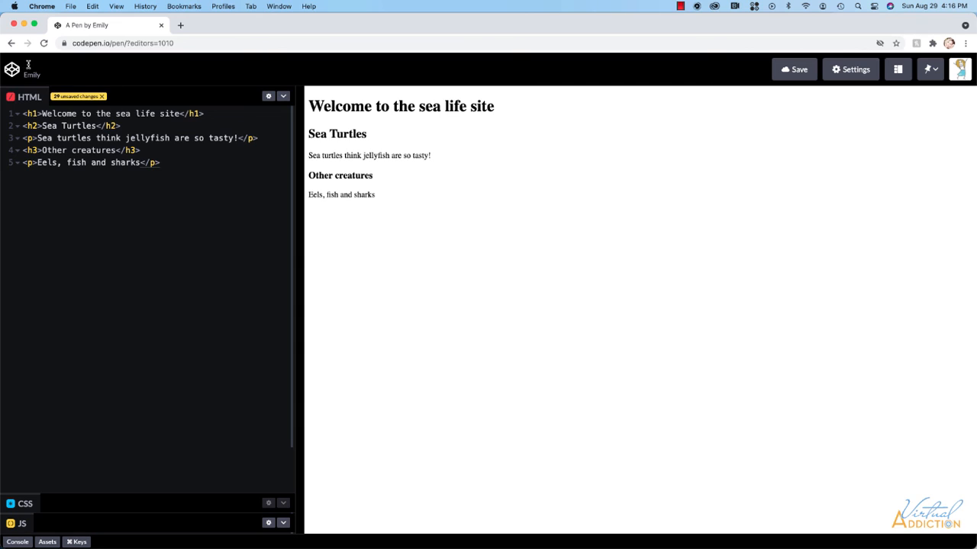
Step: Title the pen '02-05' and save it
type("02-05")
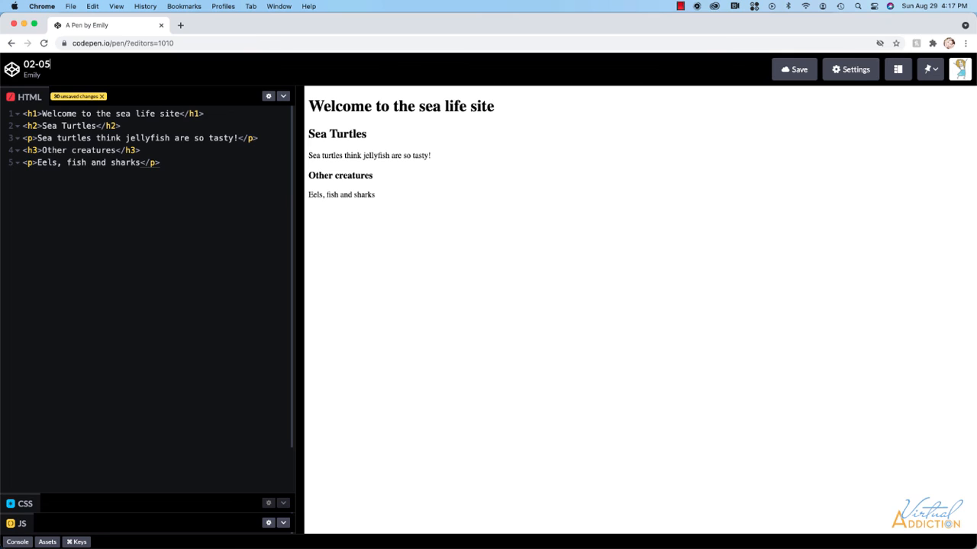
mouse_move(849, 282)
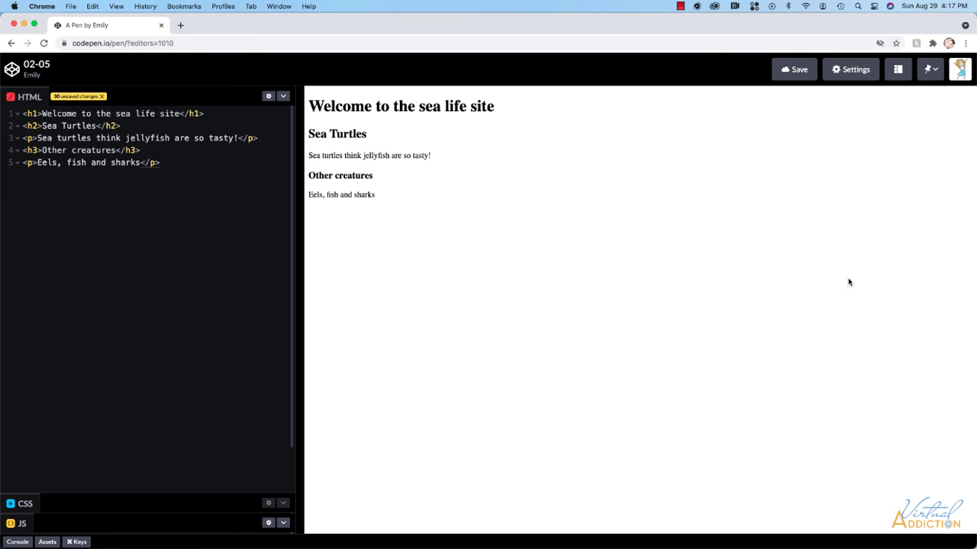
left_click(800, 69)
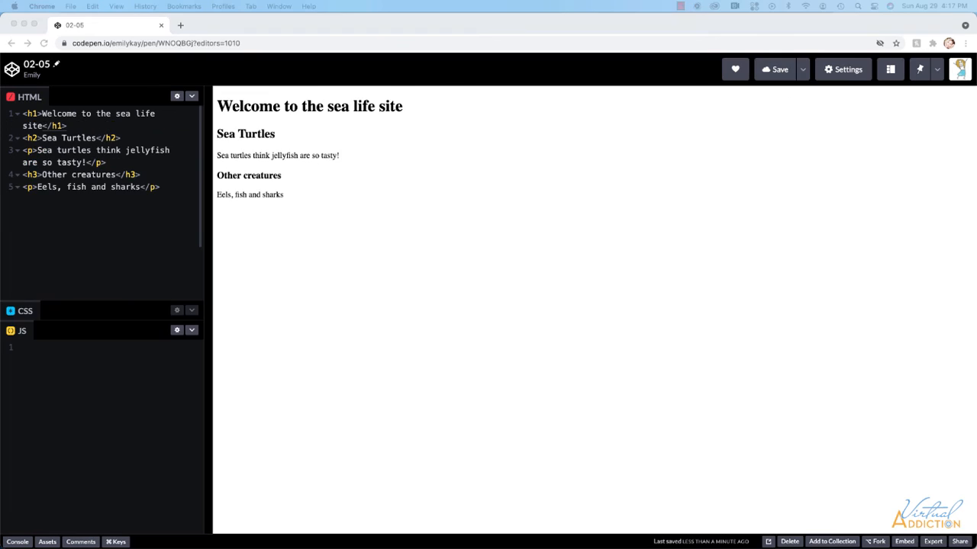